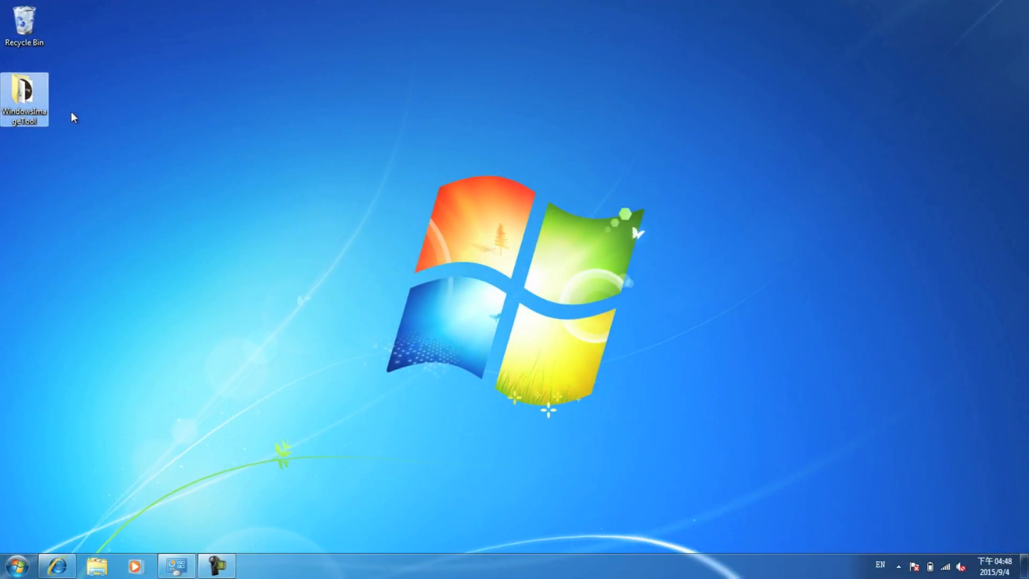
- Launch WindowsImageTool.exe from the WindowsImageTool folder on the desktop
double_click(24, 96)
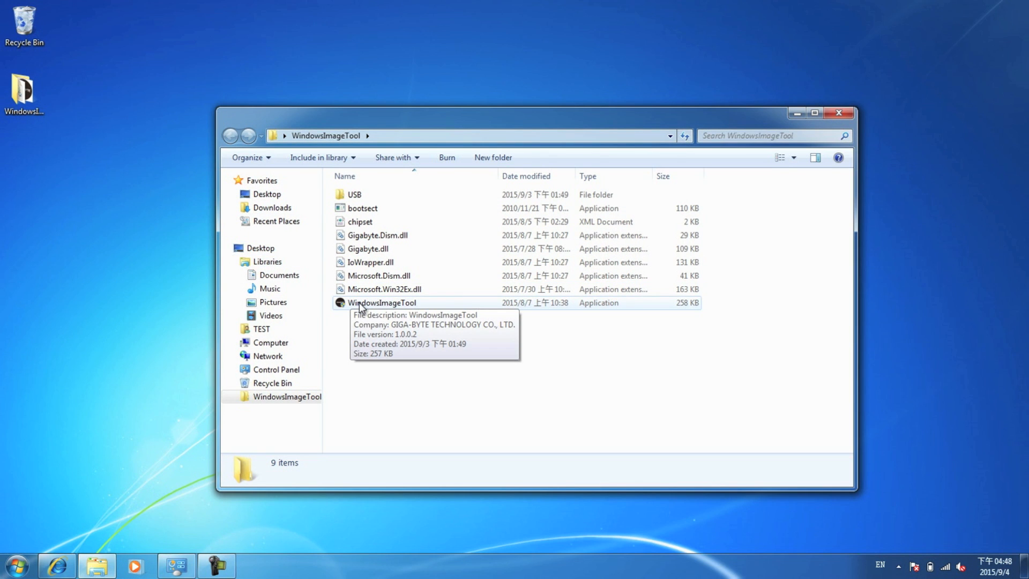
double_click(381, 303)
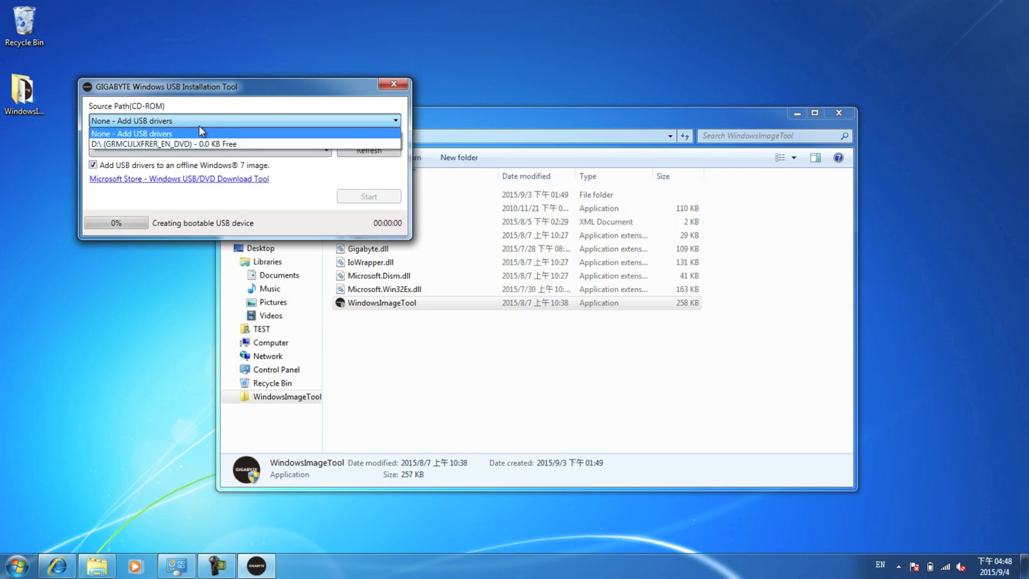
mouse_move(174, 143)
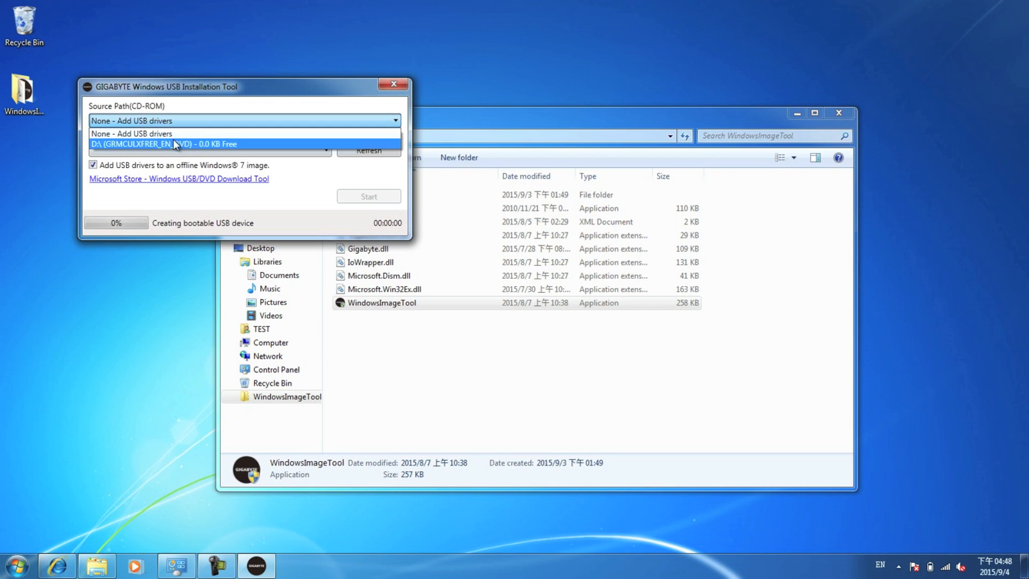
- Set source to DVD D:\ (GRMCULXFRER_EN_DVD) and destination to removable disk E:\, keeping 'Add USB drivers' checked
click(164, 144)
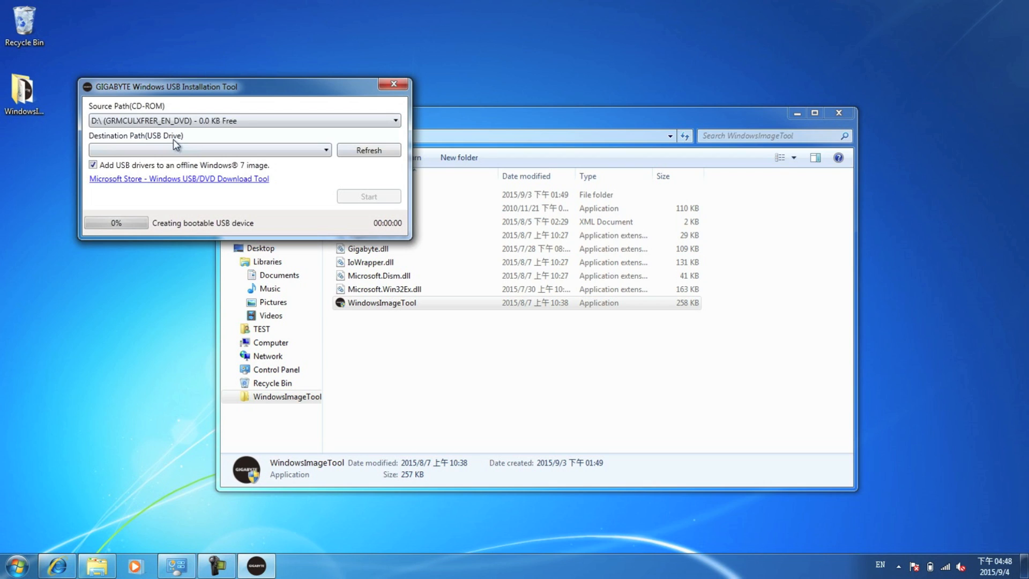
mouse_move(169, 146)
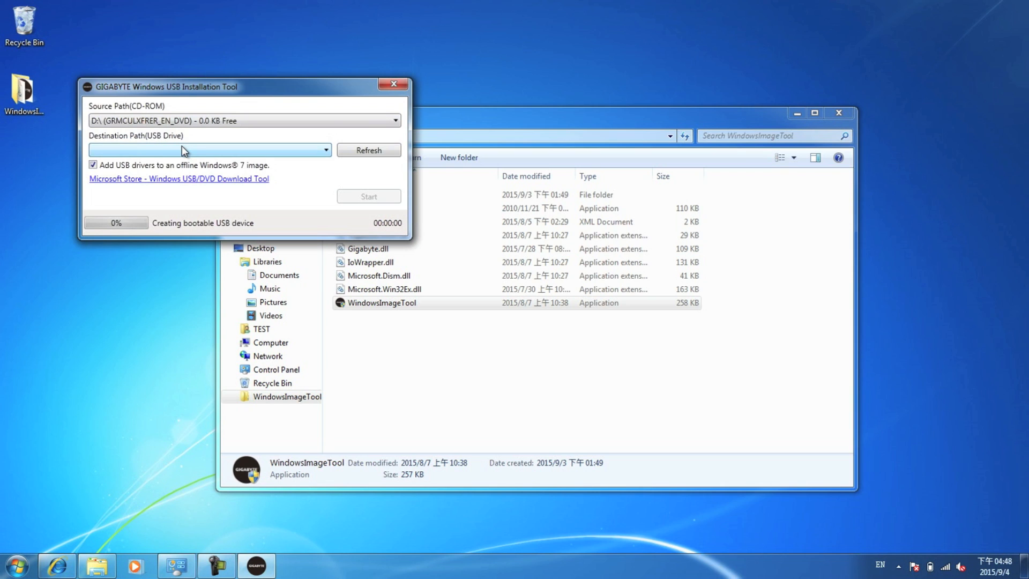
click(326, 149)
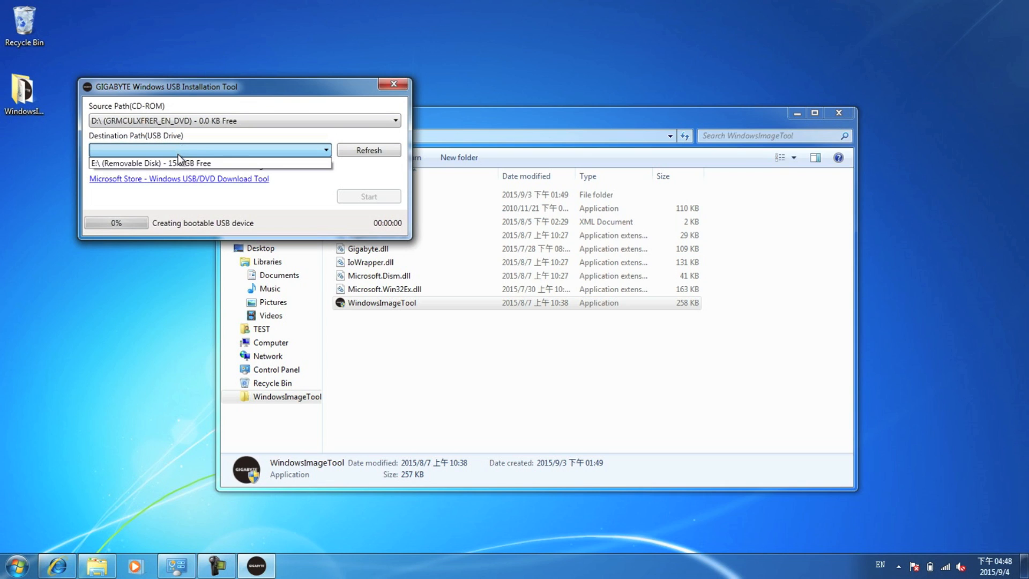
click(197, 163)
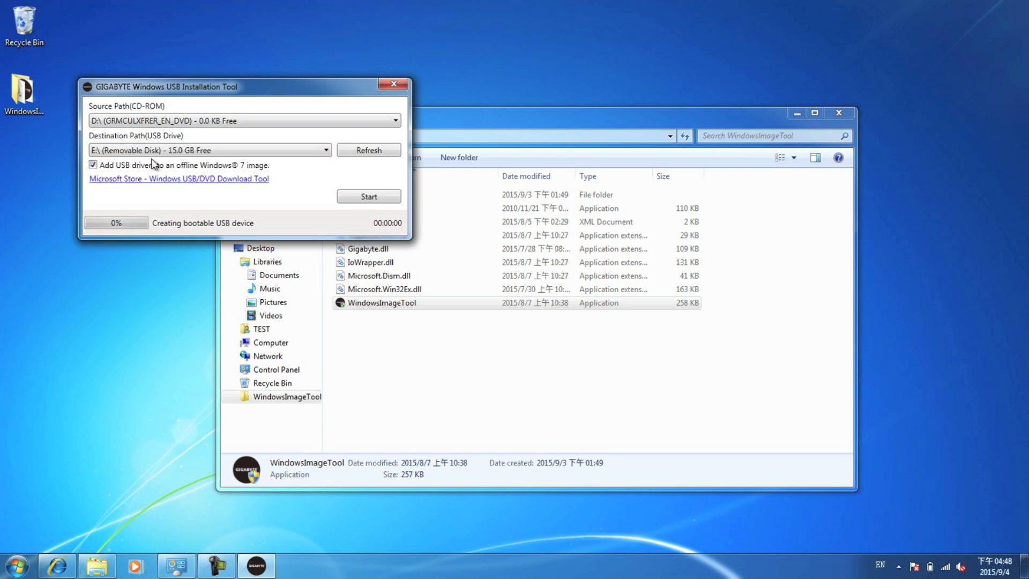
click(93, 165)
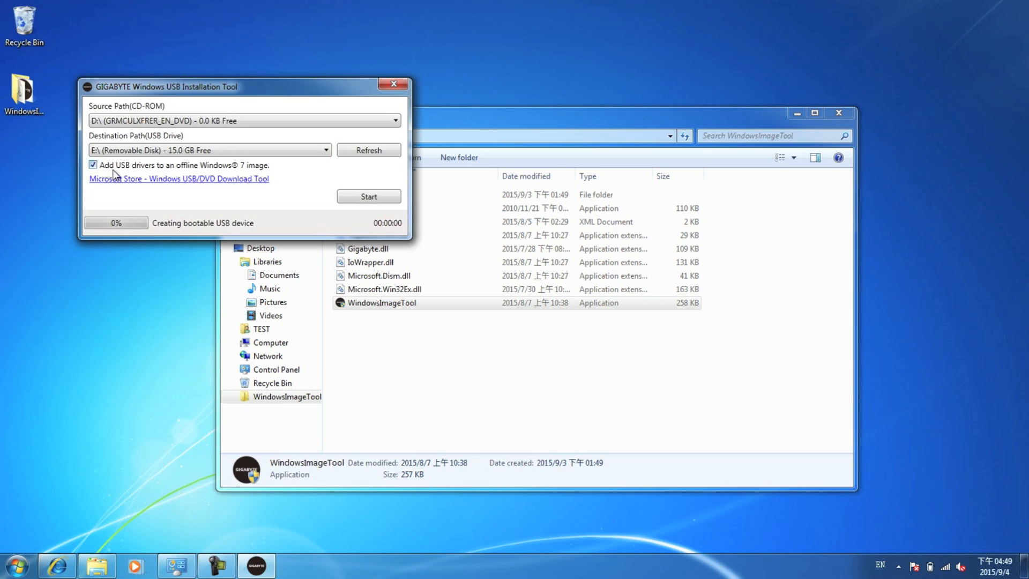
mouse_move(233, 182)
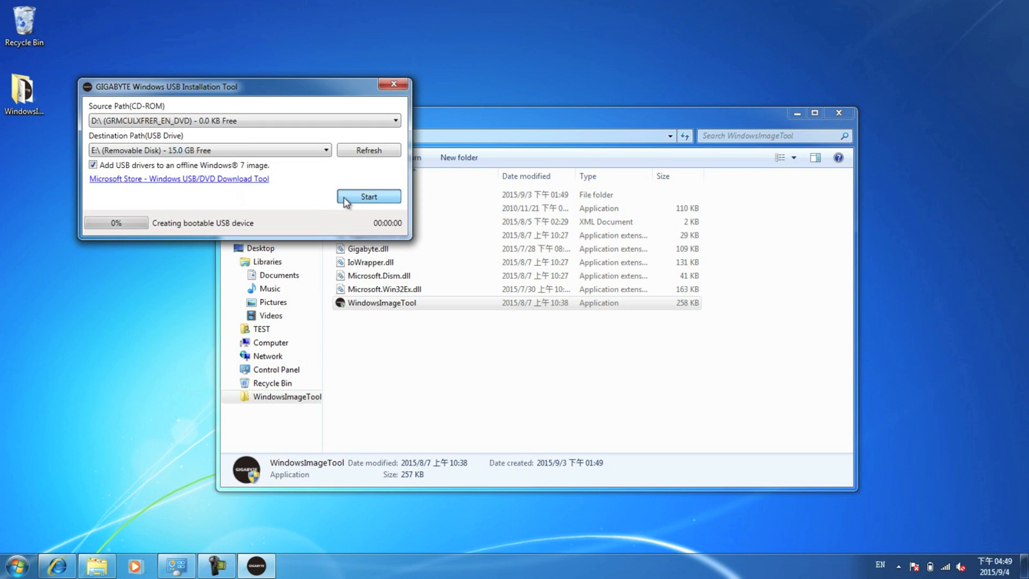
click(368, 196)
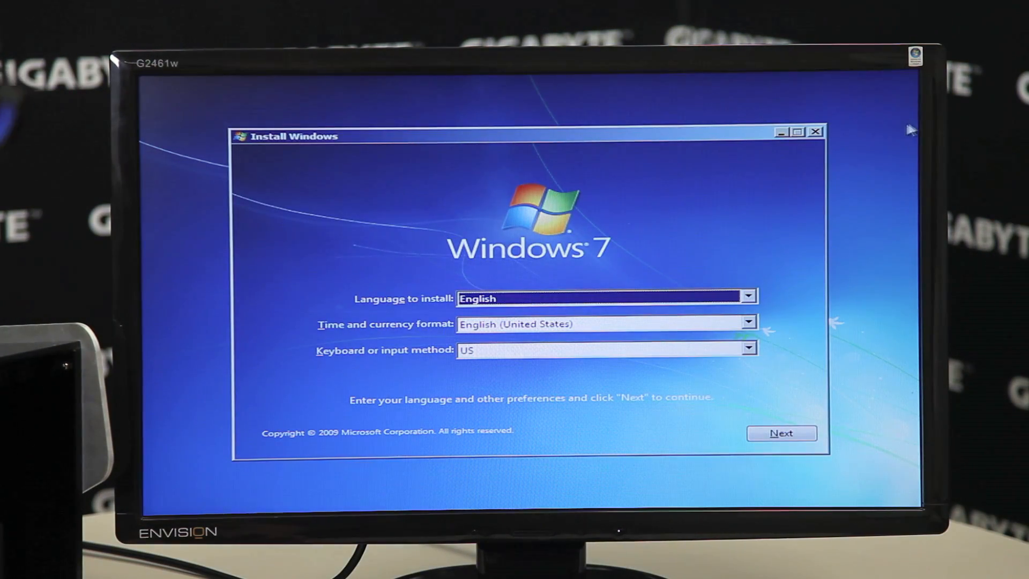
- Keep English settings, accept the license terms and install Windows 7 on Disk 0 Partition 1
click(781, 432)
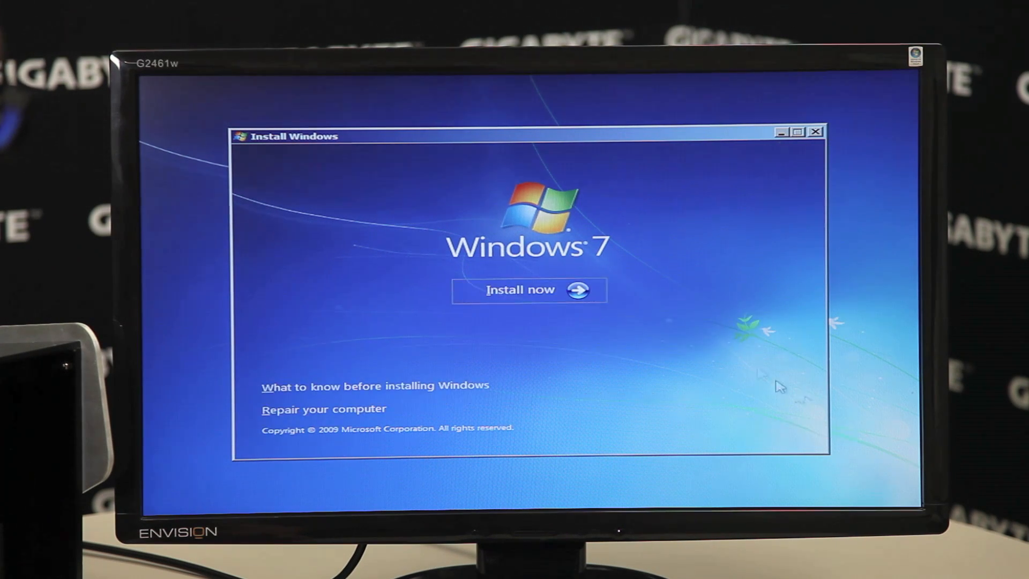
click(529, 290)
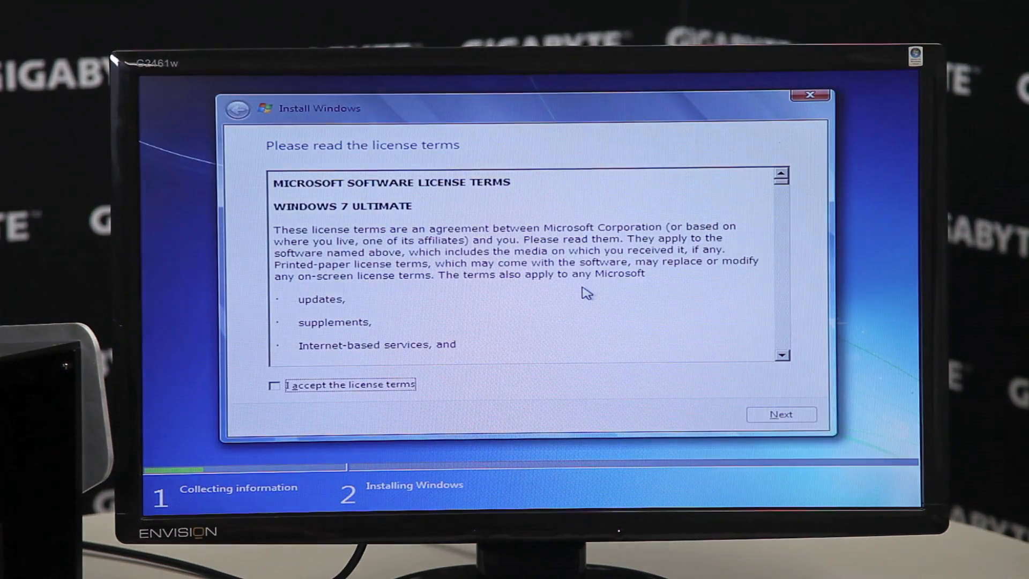
click(274, 386)
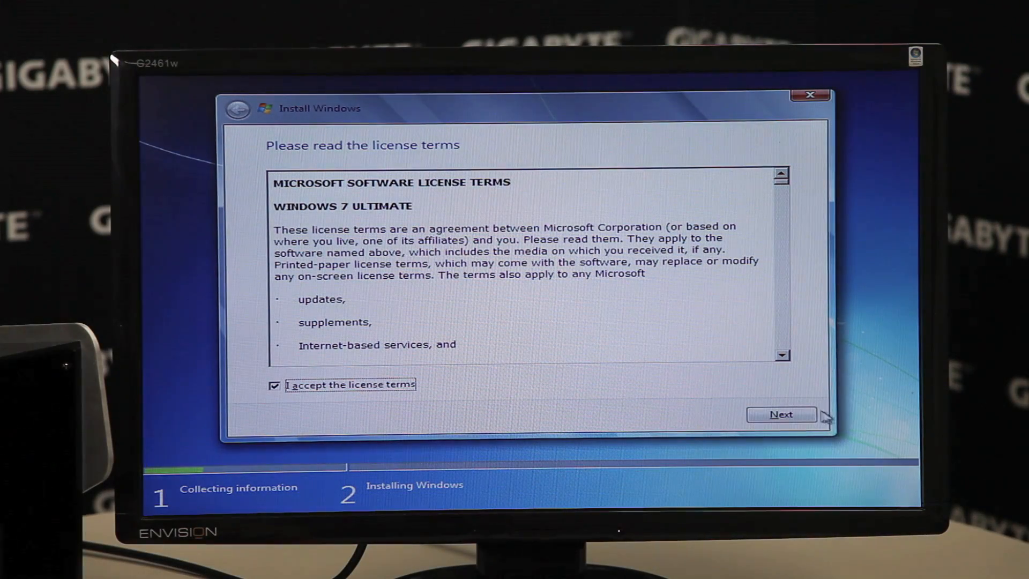
click(780, 414)
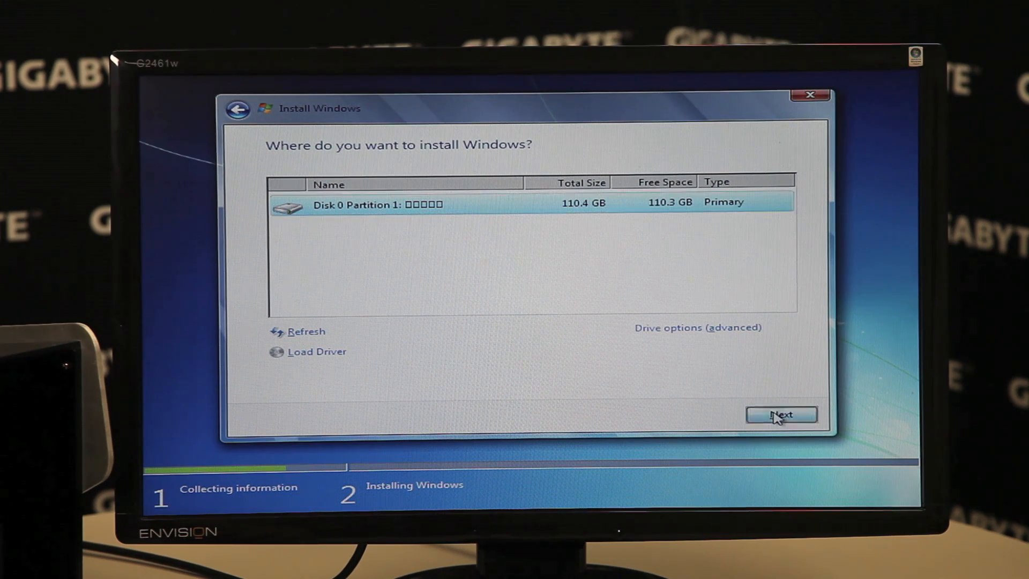
click(780, 415)
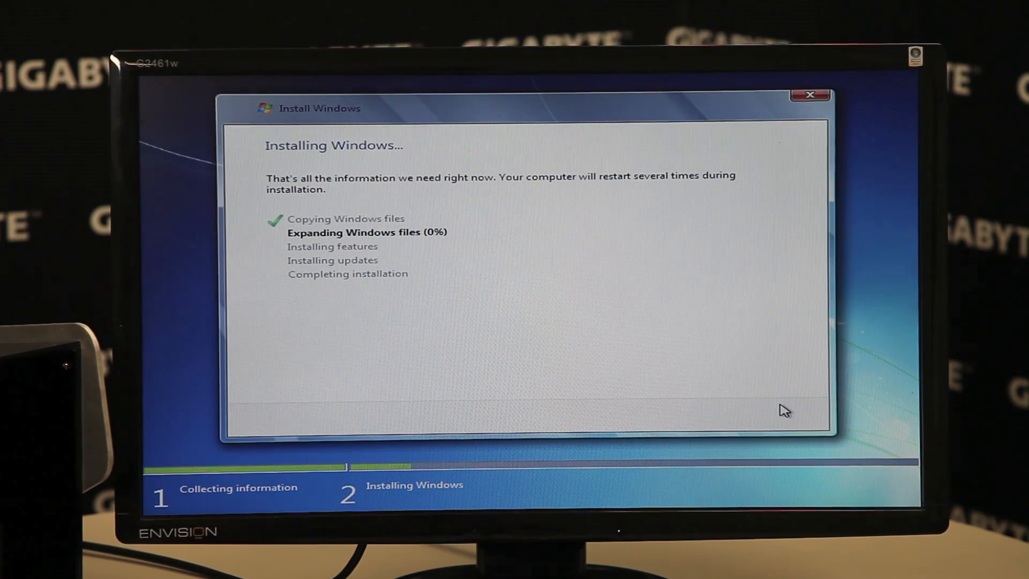